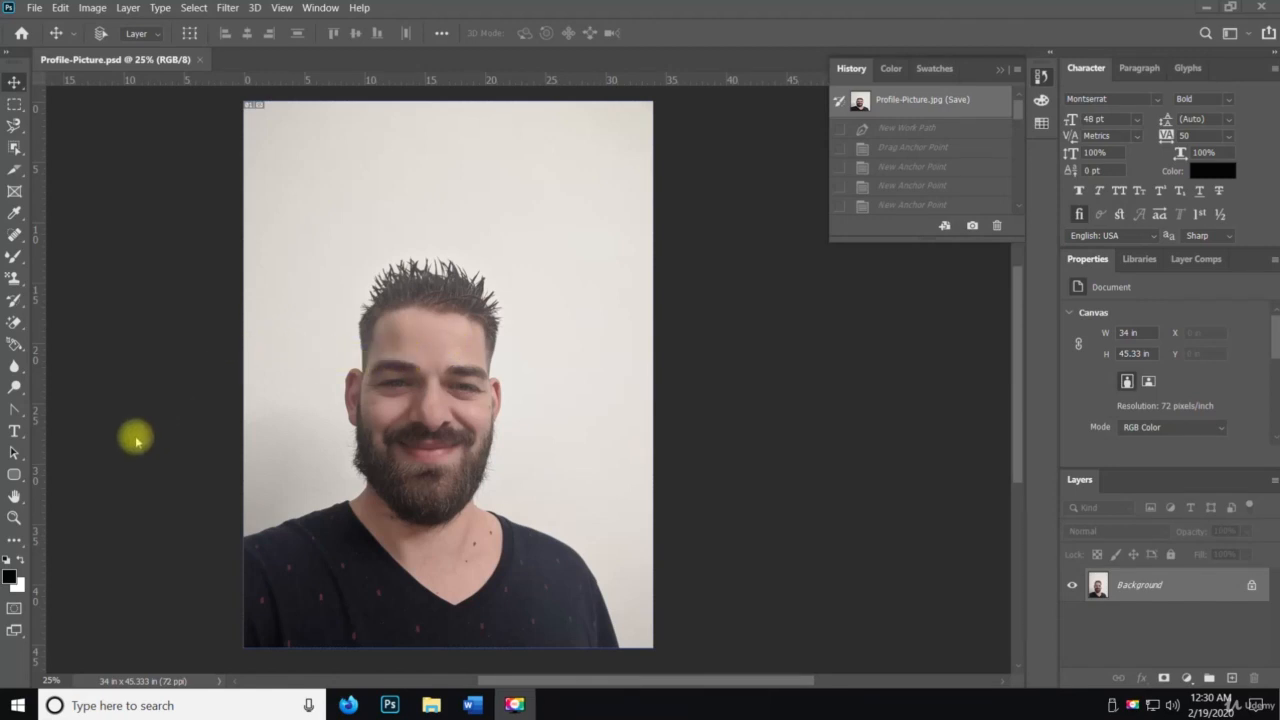
Step: Show the Type tool flyout with Horizontal, Vertical and Type Mask variants
left_click(13, 431)
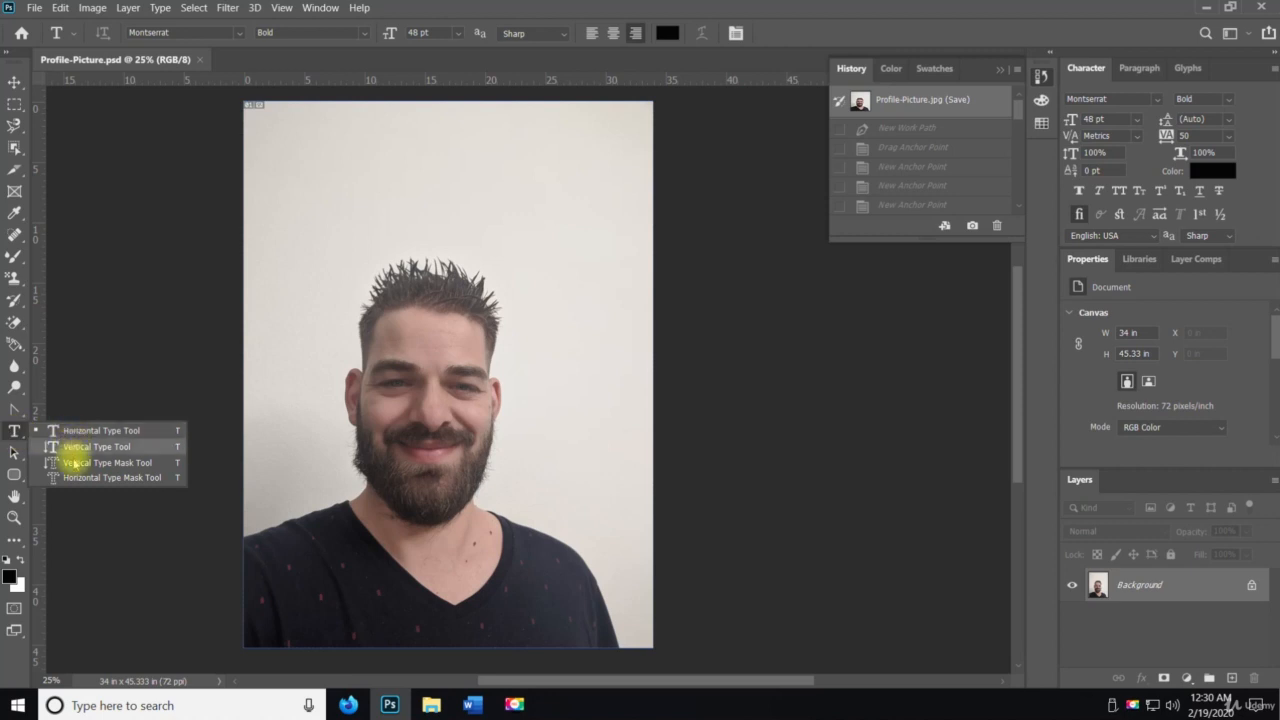
mouse_move(75, 469)
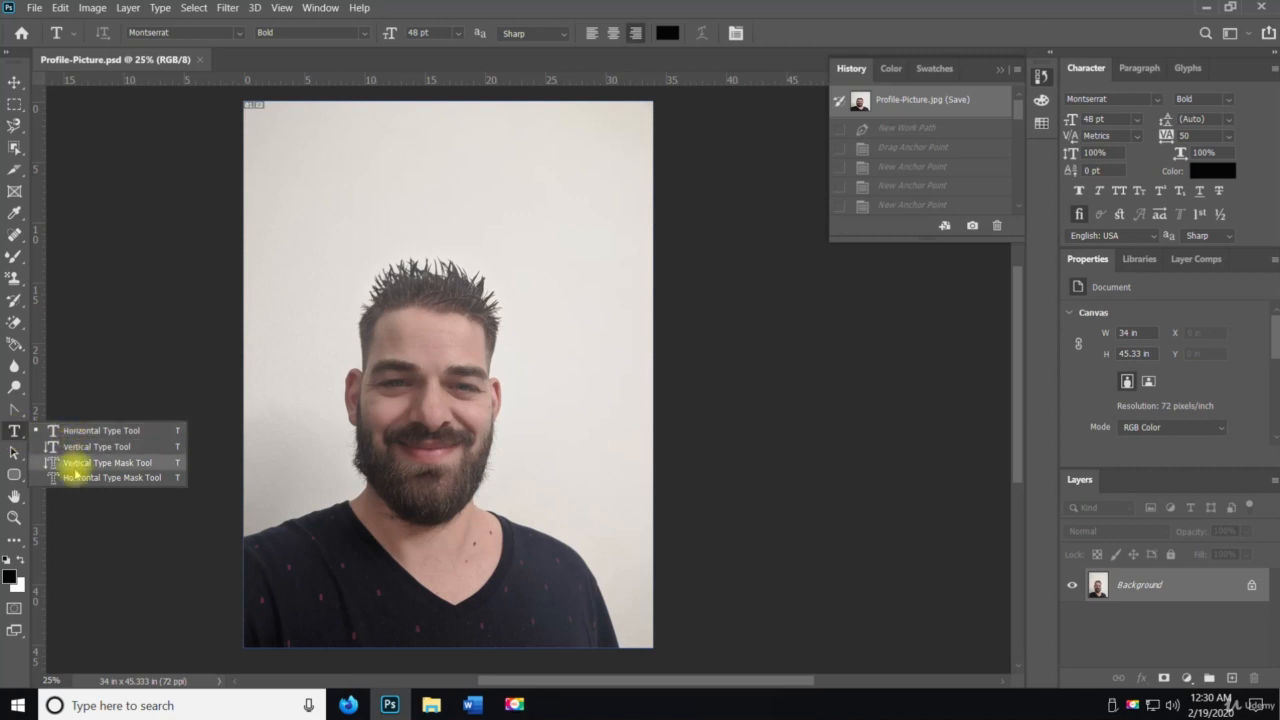
mouse_move(80, 488)
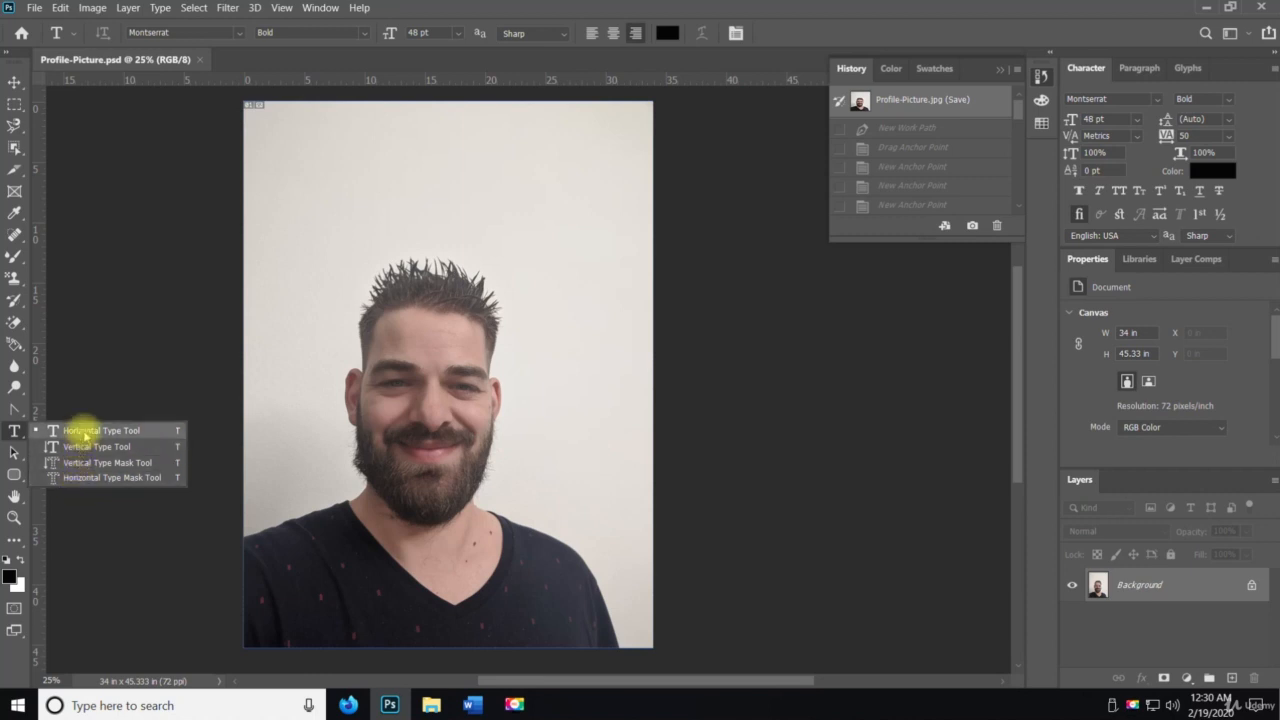
mouse_move(89, 447)
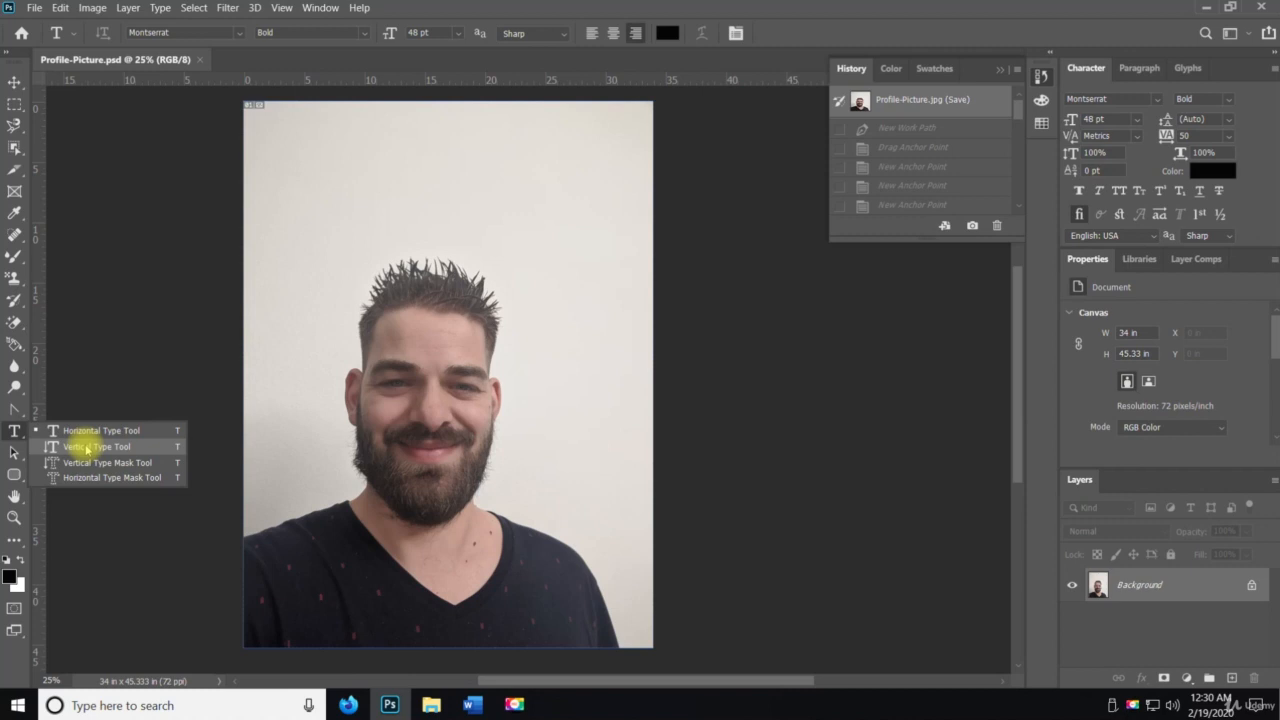
left_click(368, 238)
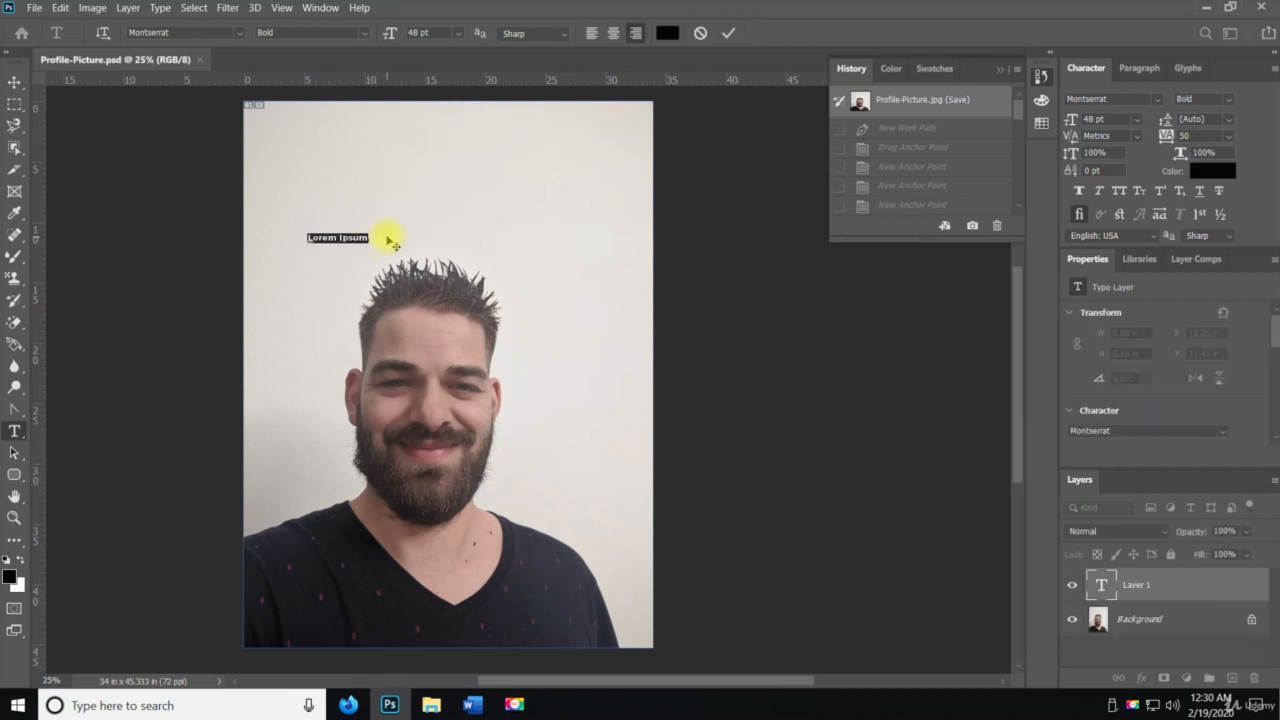
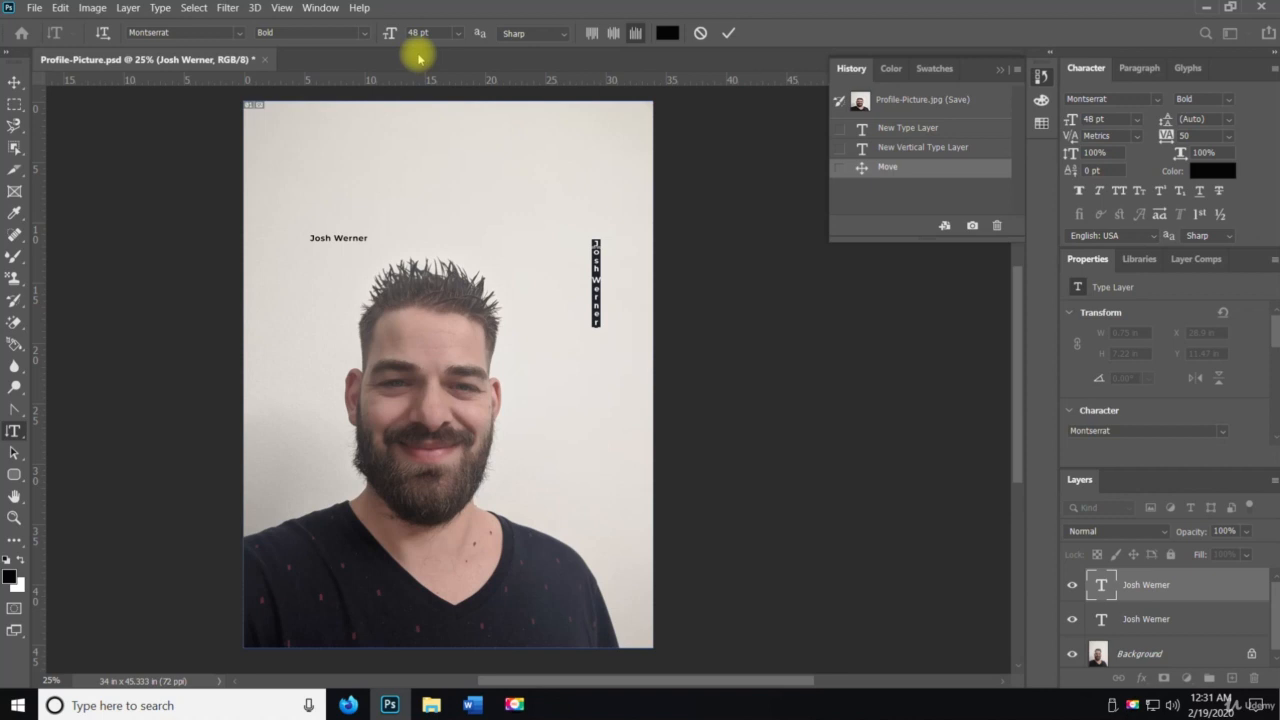
Step: Set the vertical name in Broadway, trying 60 and 72 pt before entering 200 pt
left_click(200, 33)
type("Broadway")
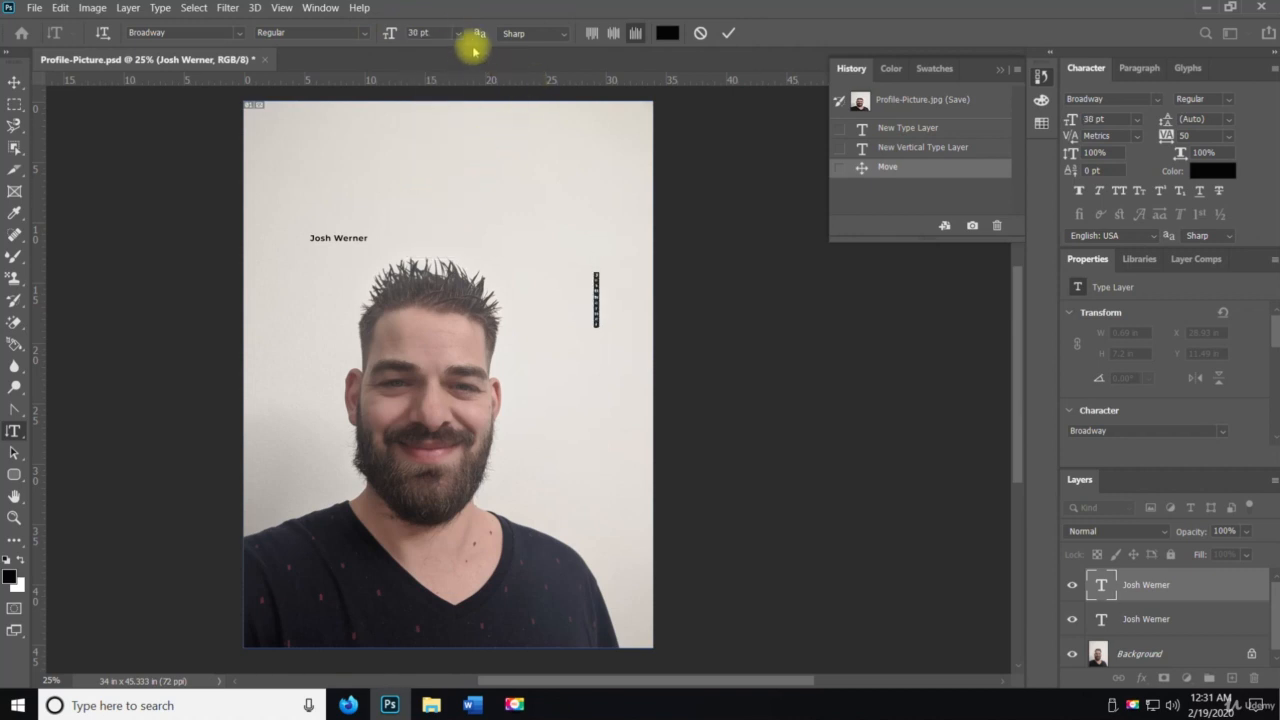
left_click(473, 33)
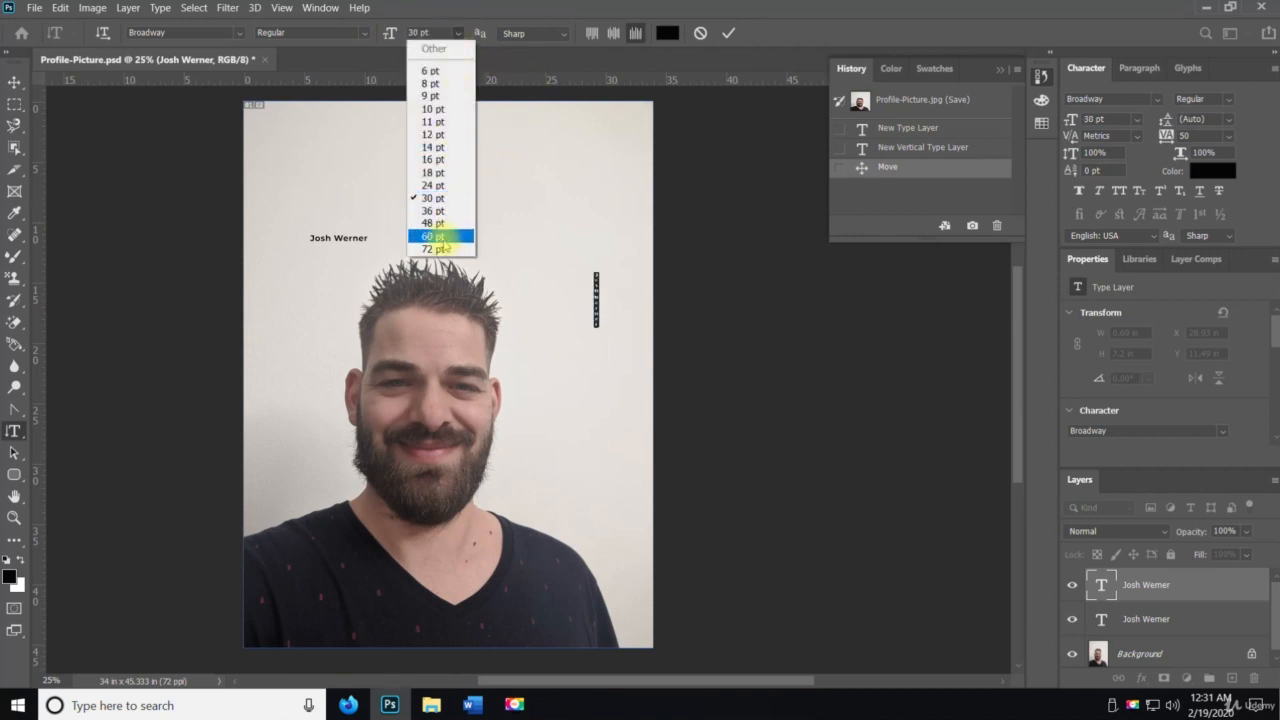
left_click(435, 235)
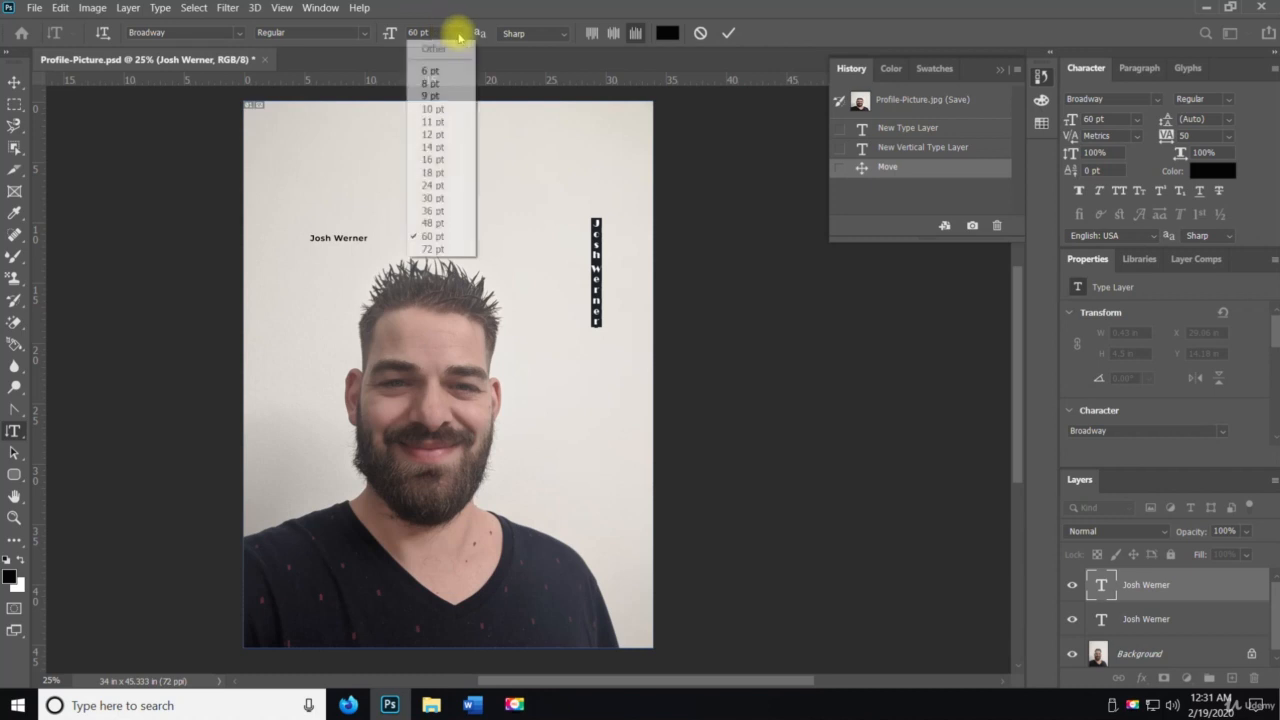
left_click(434, 249)
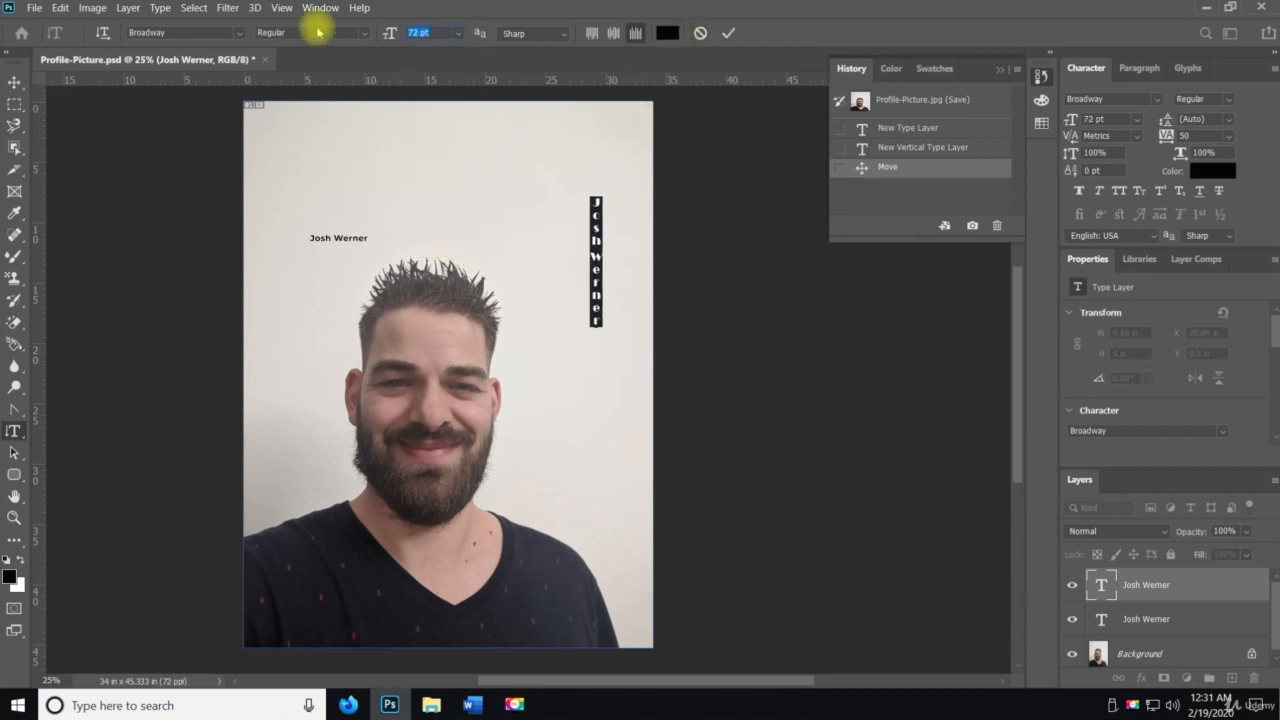
type("200")
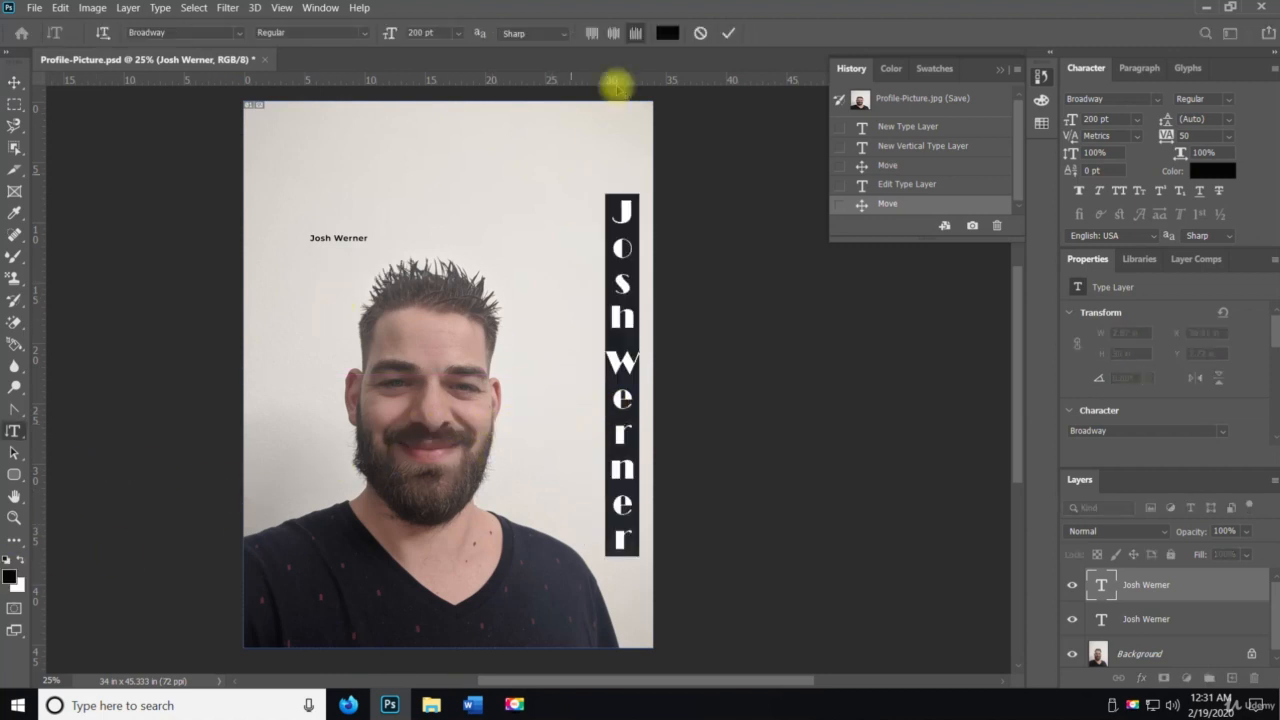
Step: Colour the vertical name web-safe purple #663399 in the Color Picker
left_click(1212, 171)
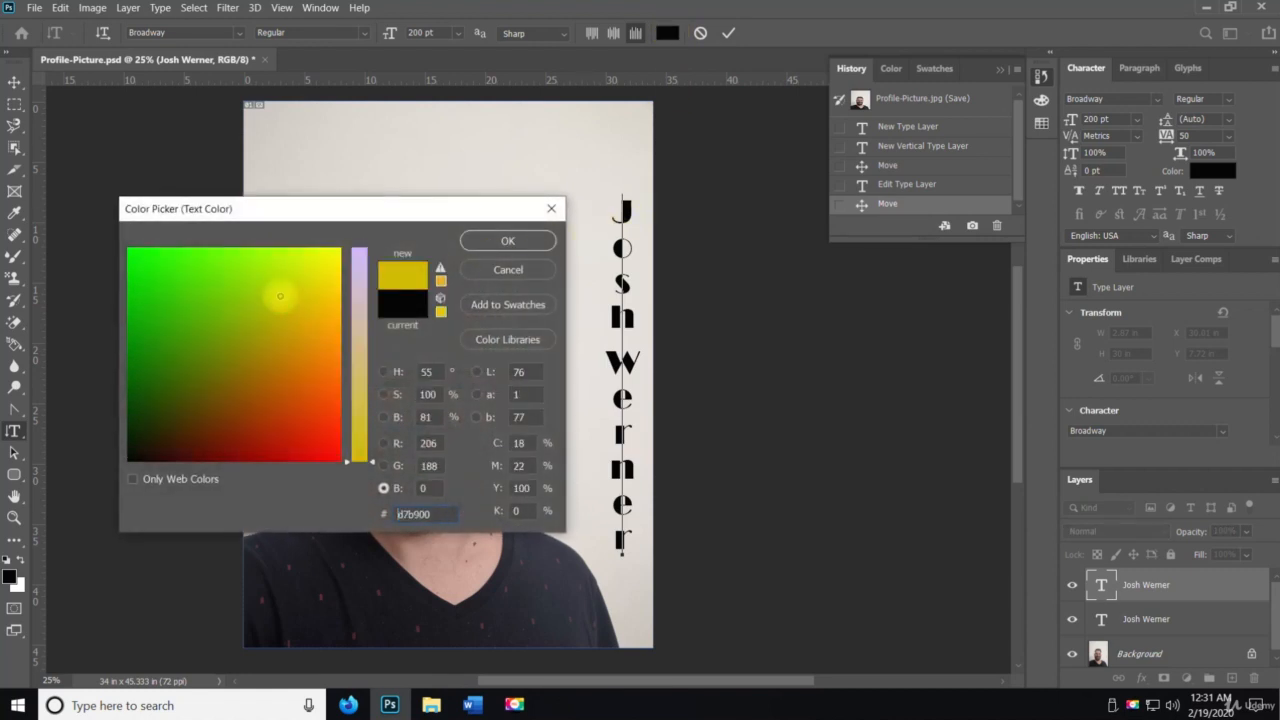
left_click(244, 376)
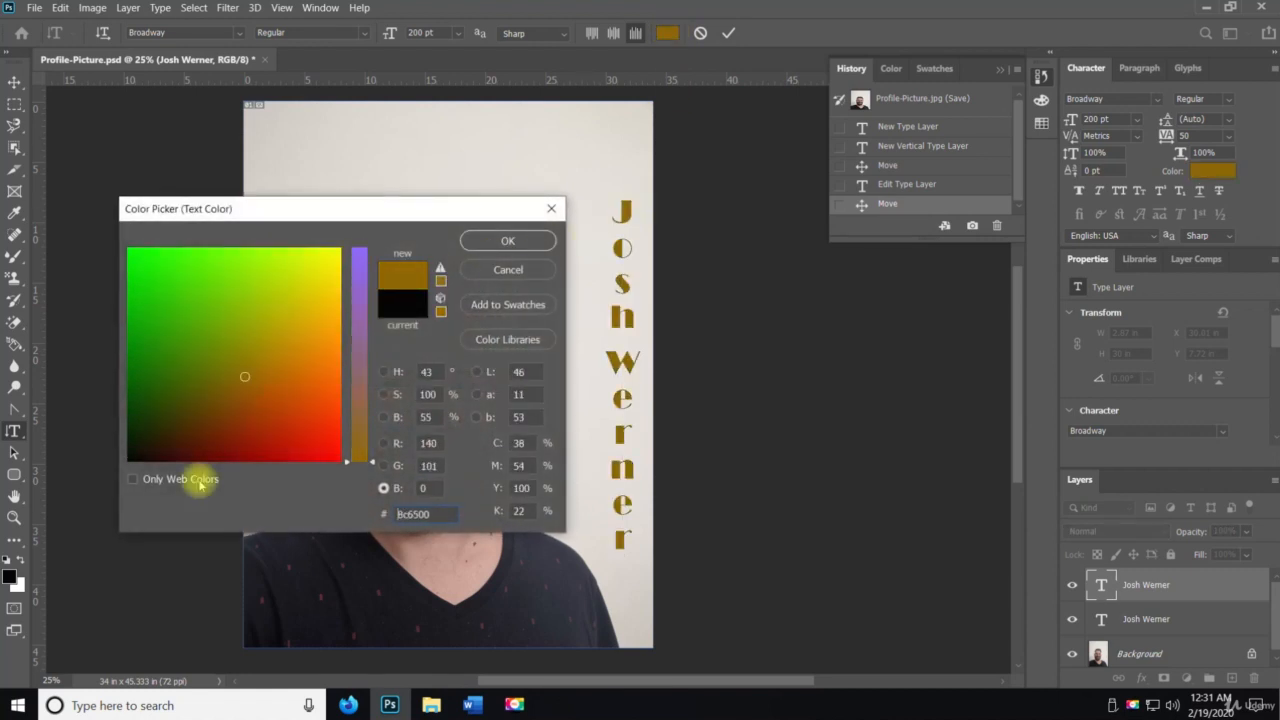
left_click(132, 479)
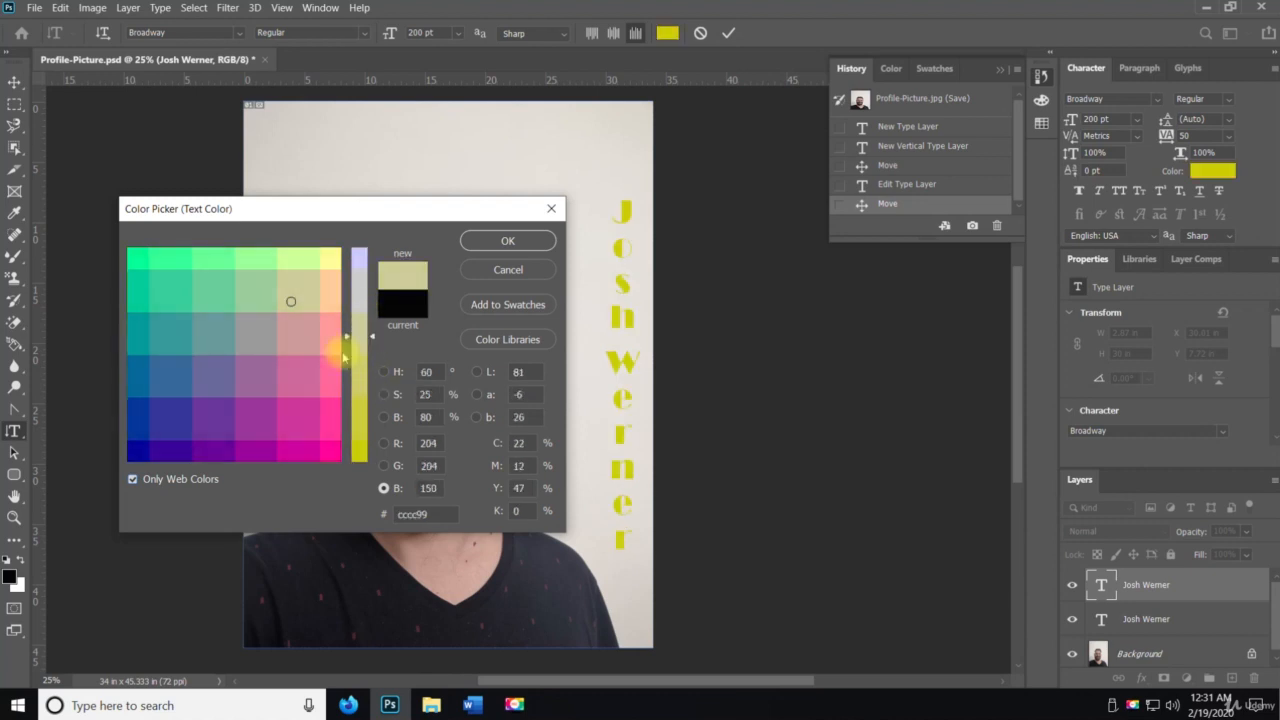
left_click(225, 415)
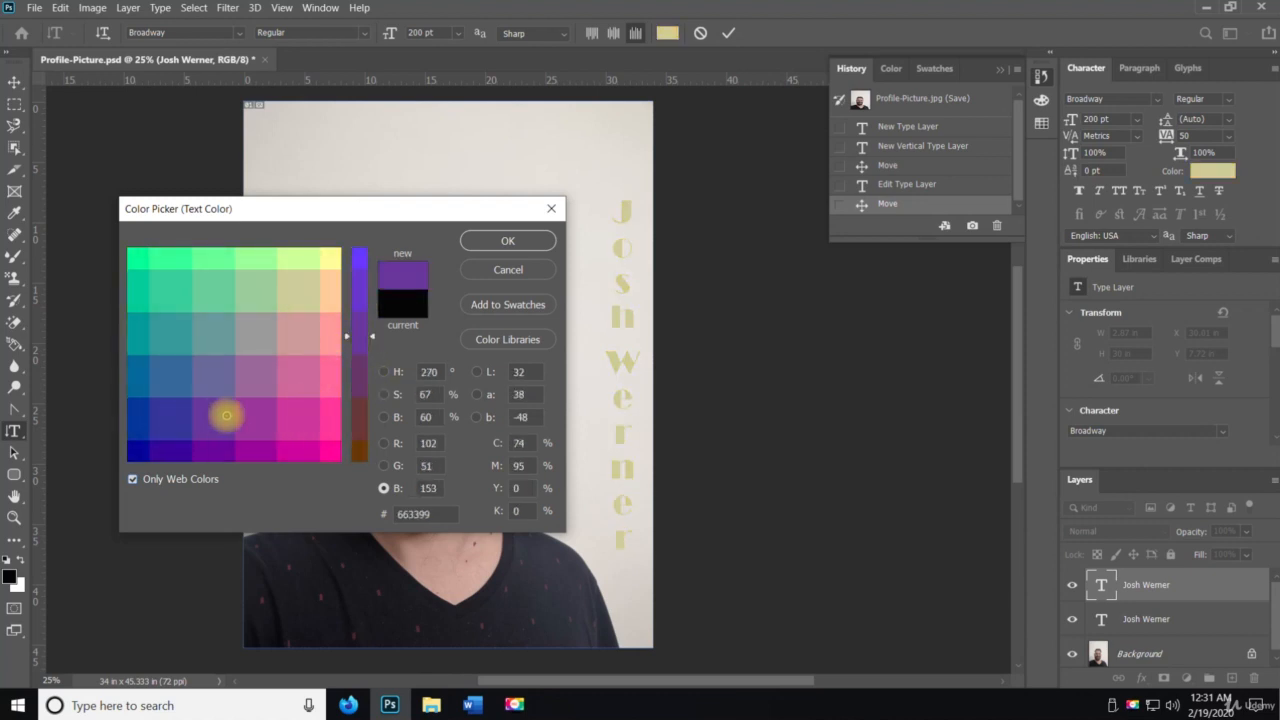
left_click(507, 240)
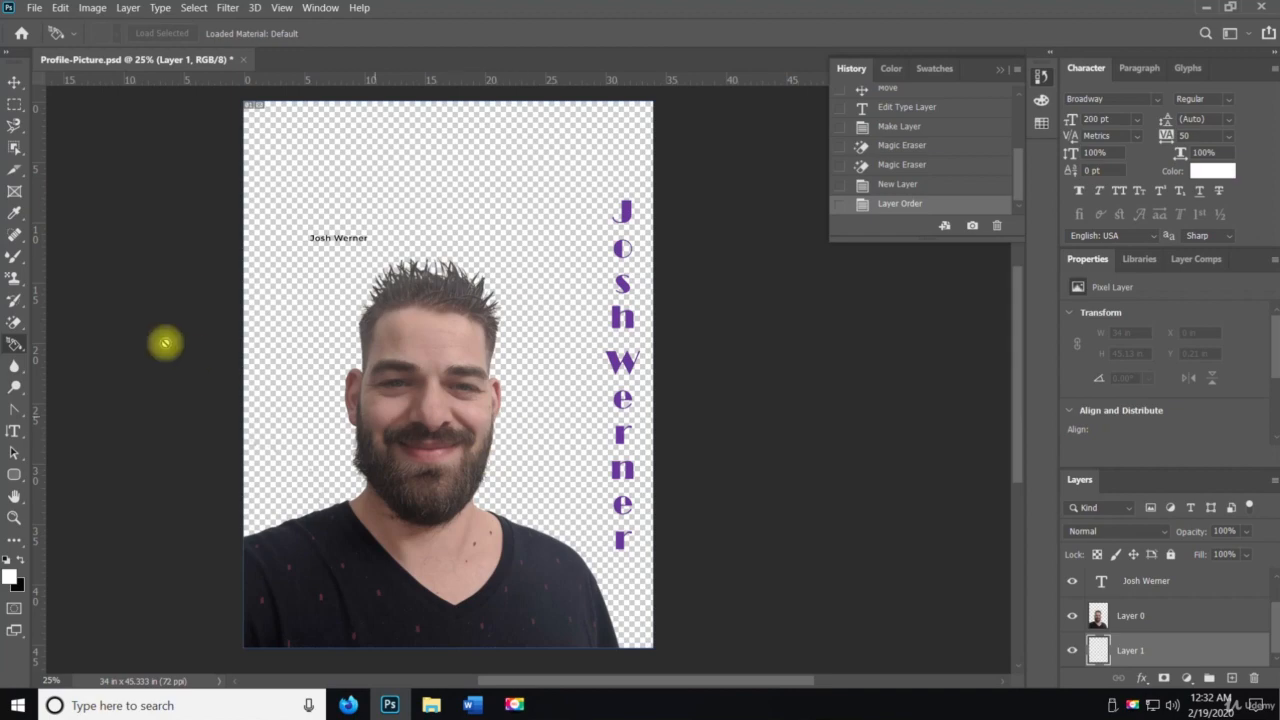
mouse_move(71, 345)
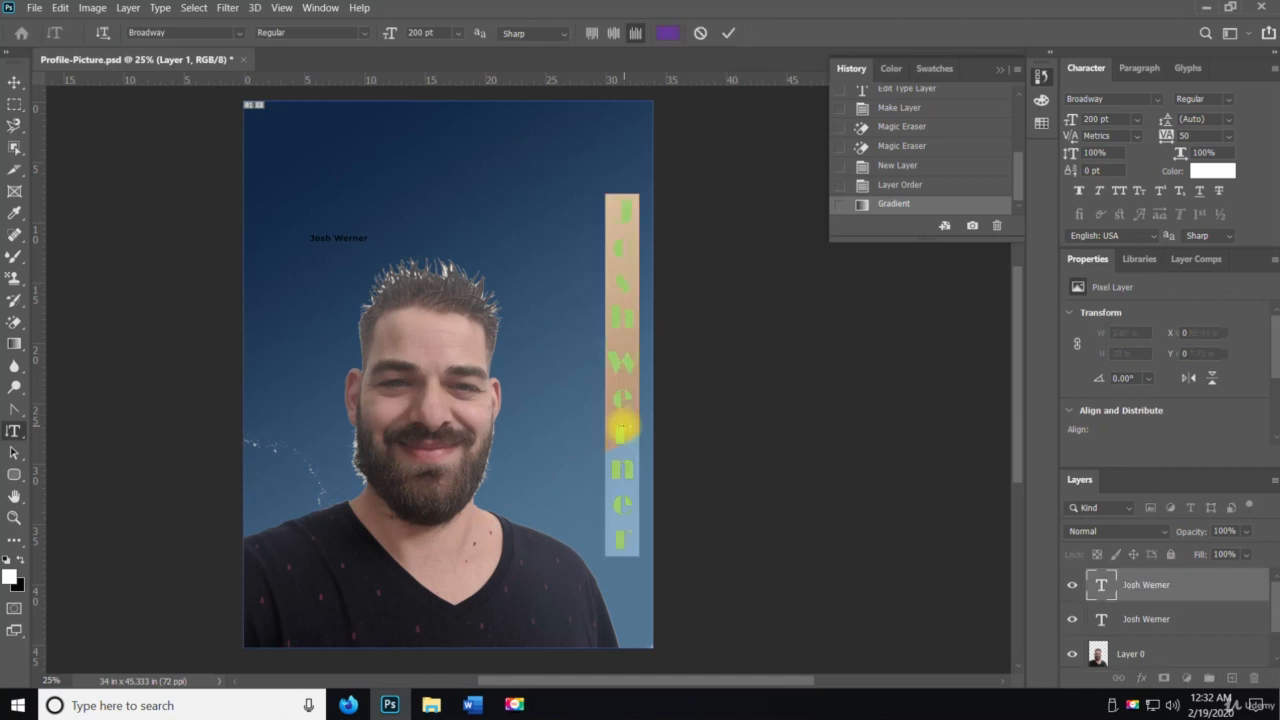
Step: Change the vertical name's colour to pink #ff3399 and confirm
left_click(1223, 171)
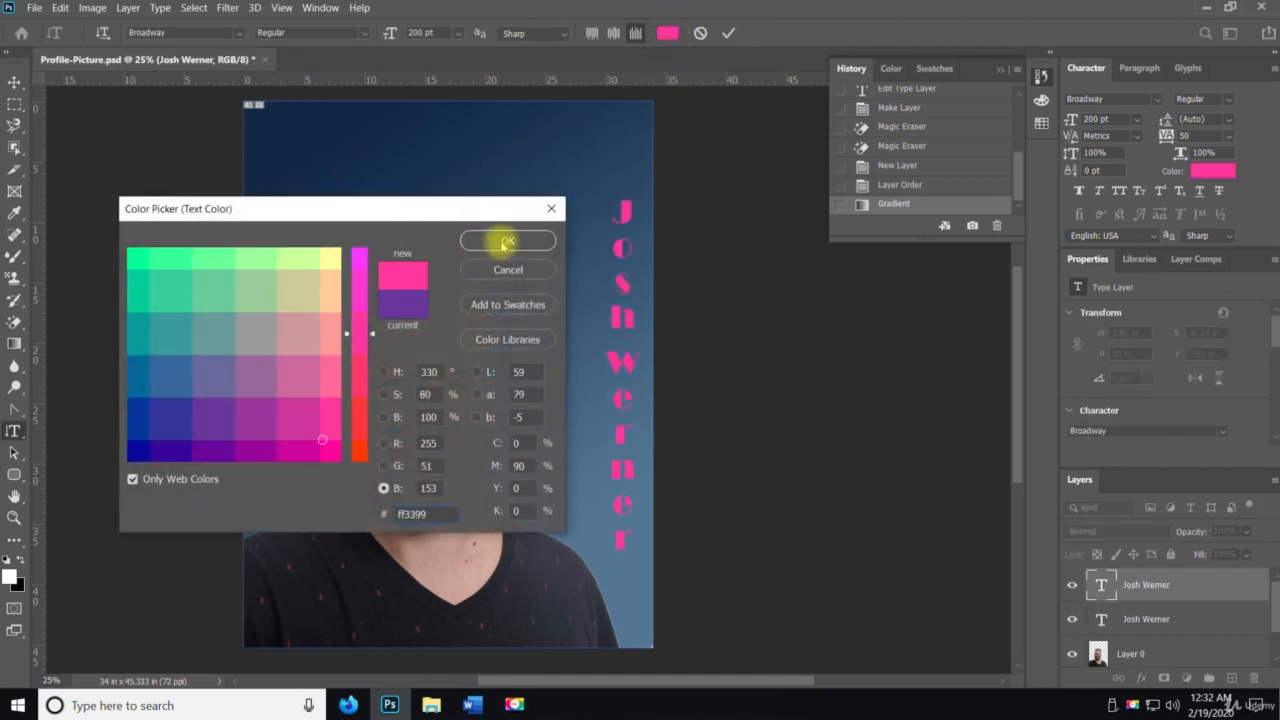
left_click(507, 241)
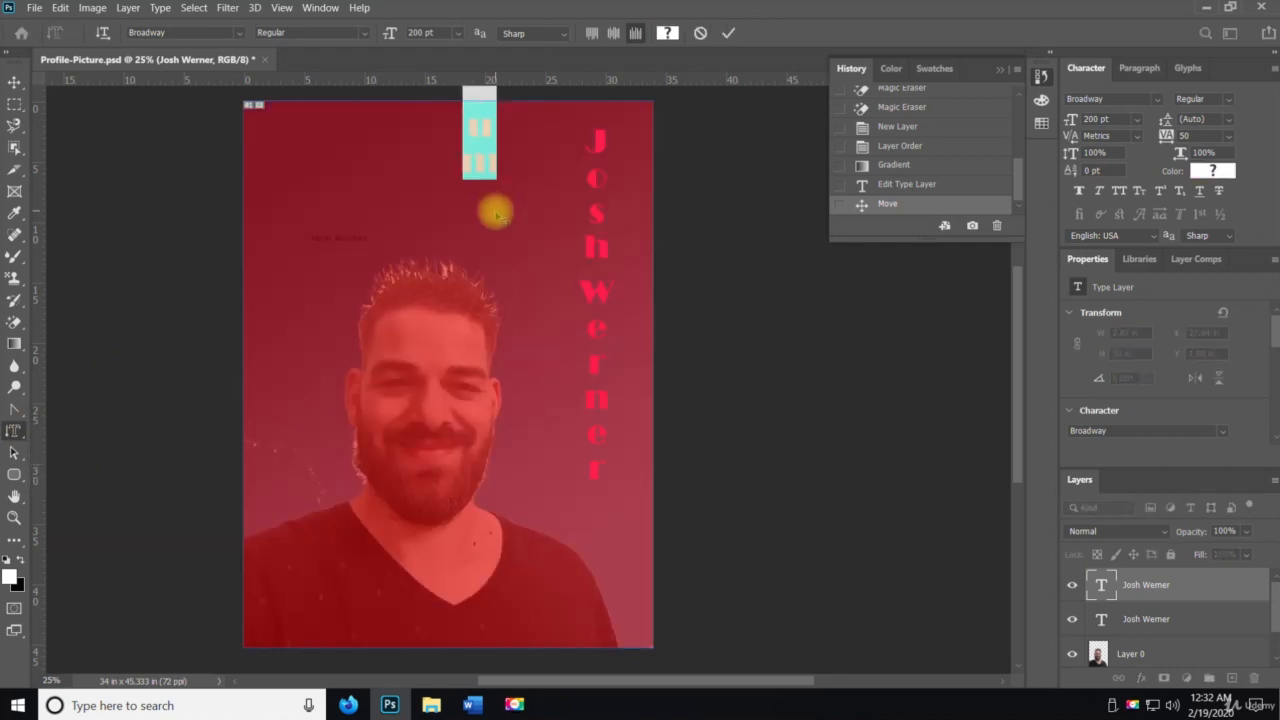
left_click(731, 33)
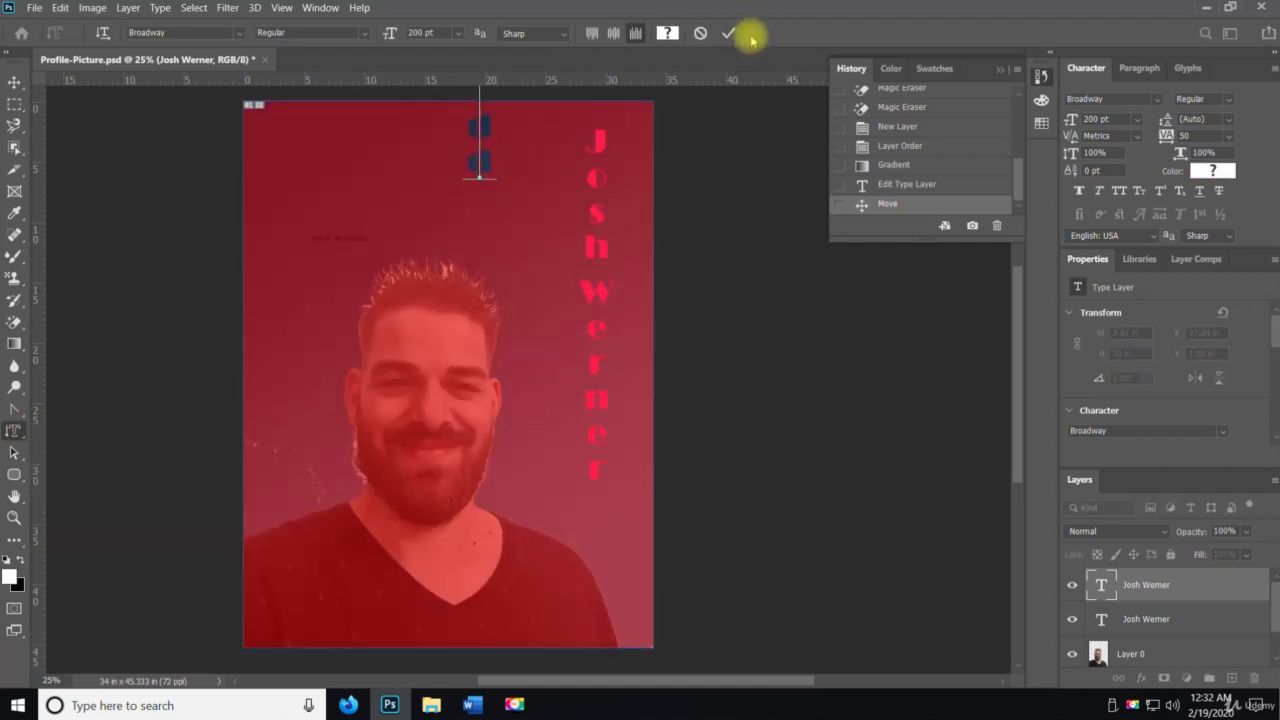
left_click(712, 35)
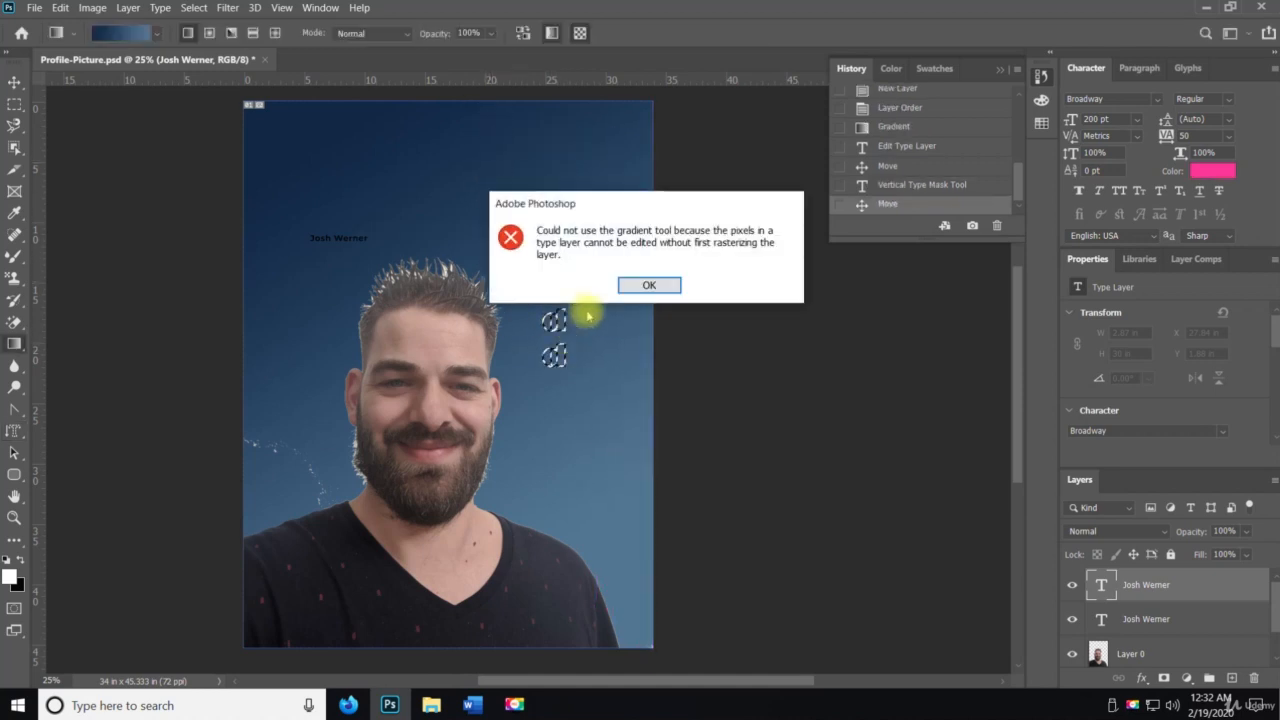
left_click(649, 285)
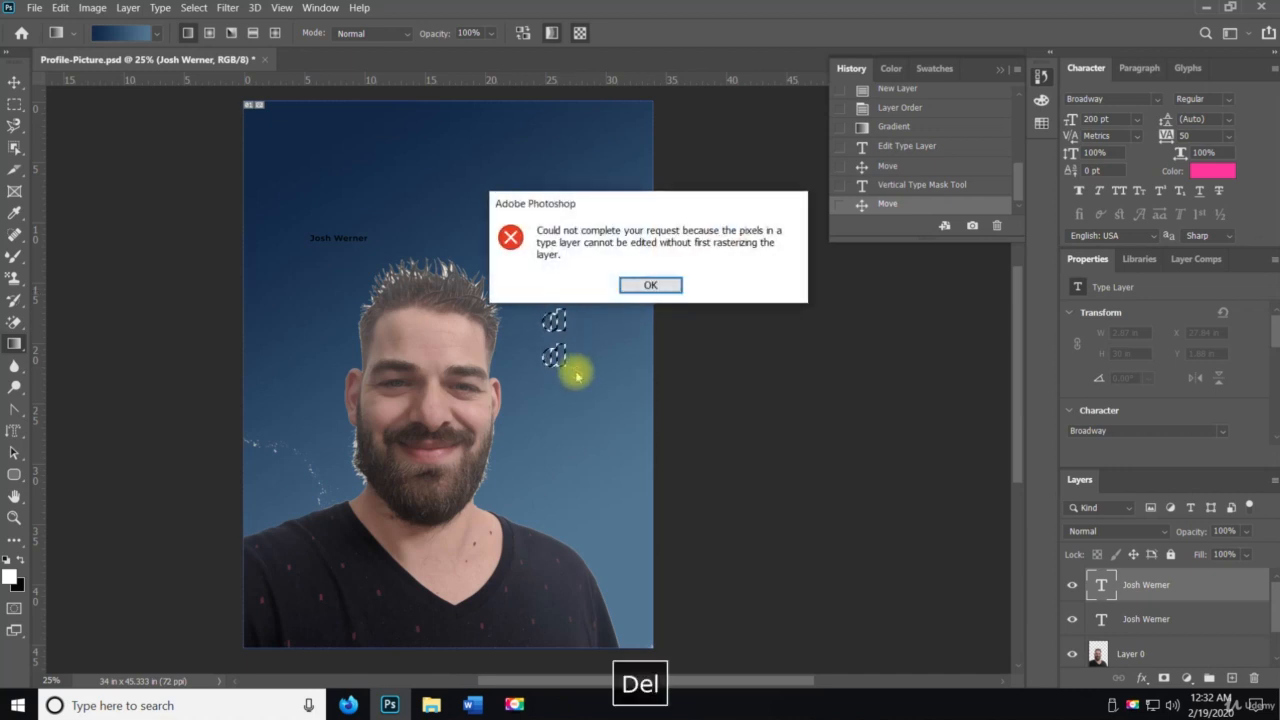
left_click(649, 284)
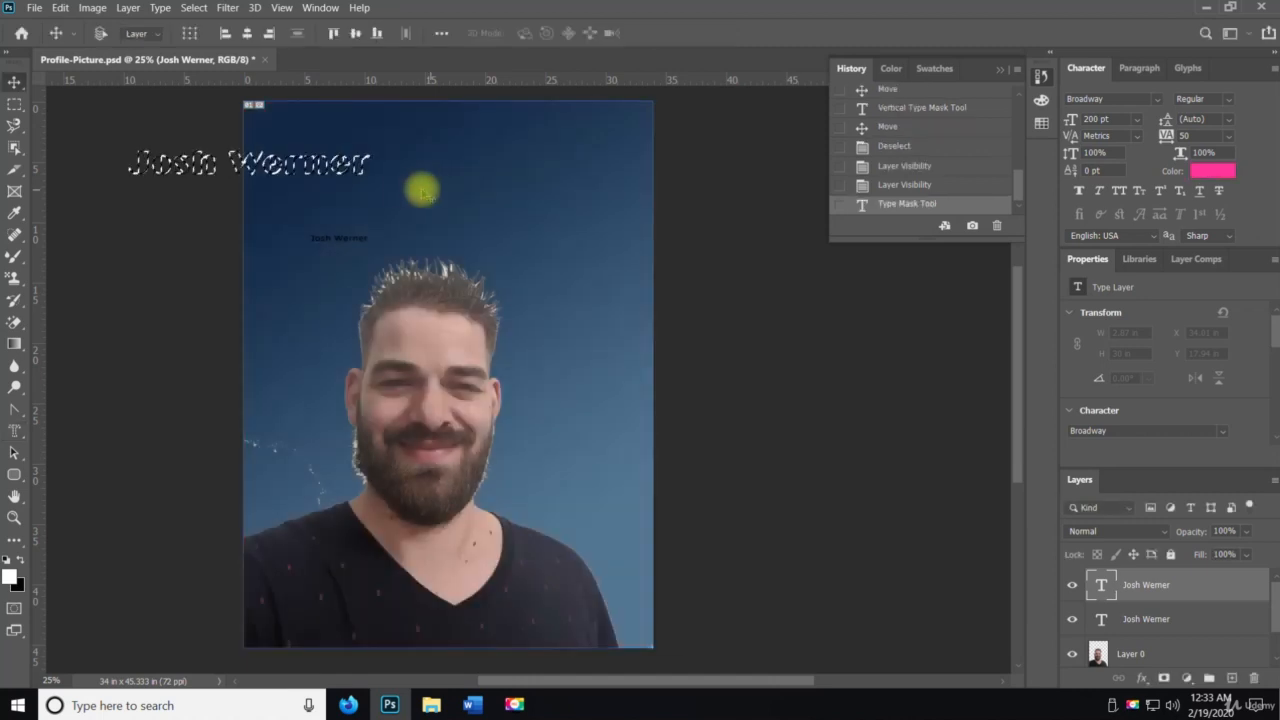
Step: Move the name selection to top centre, undo a layer link, then deselect with Ctrl+D
left_click_drag(250, 163, 415, 200)
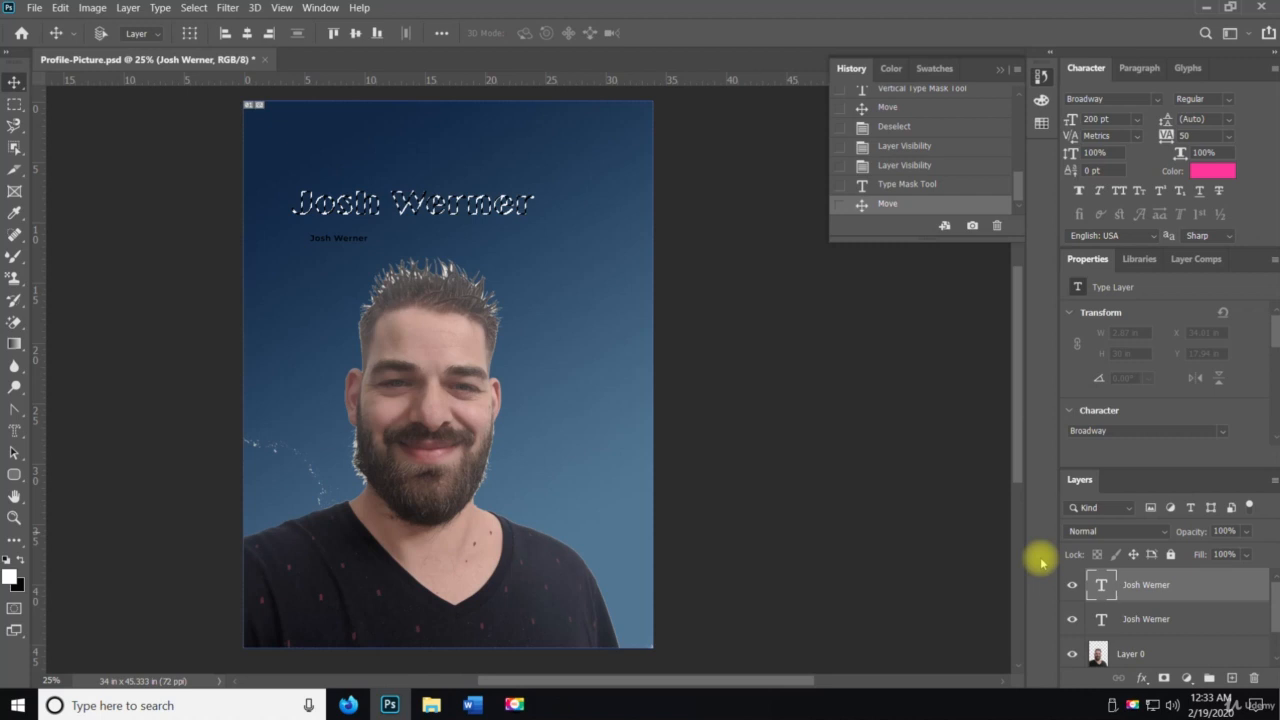
left_click(1146, 585)
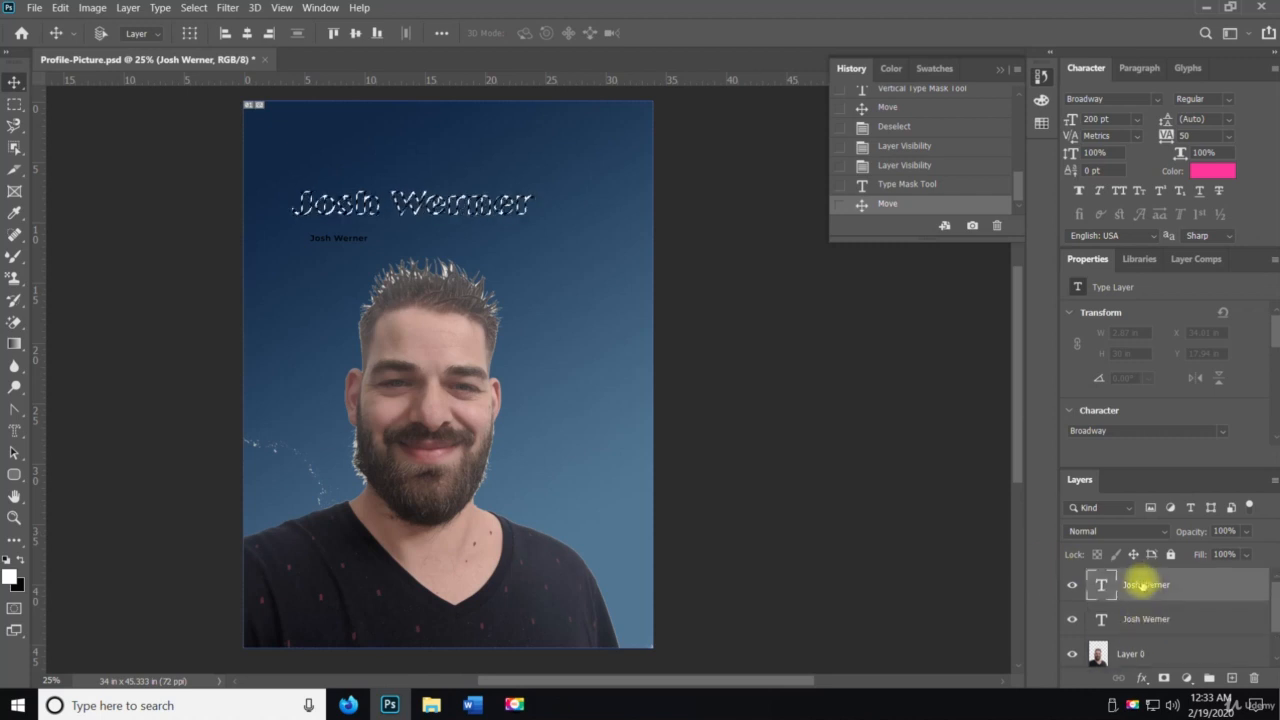
right_click(1150, 583)
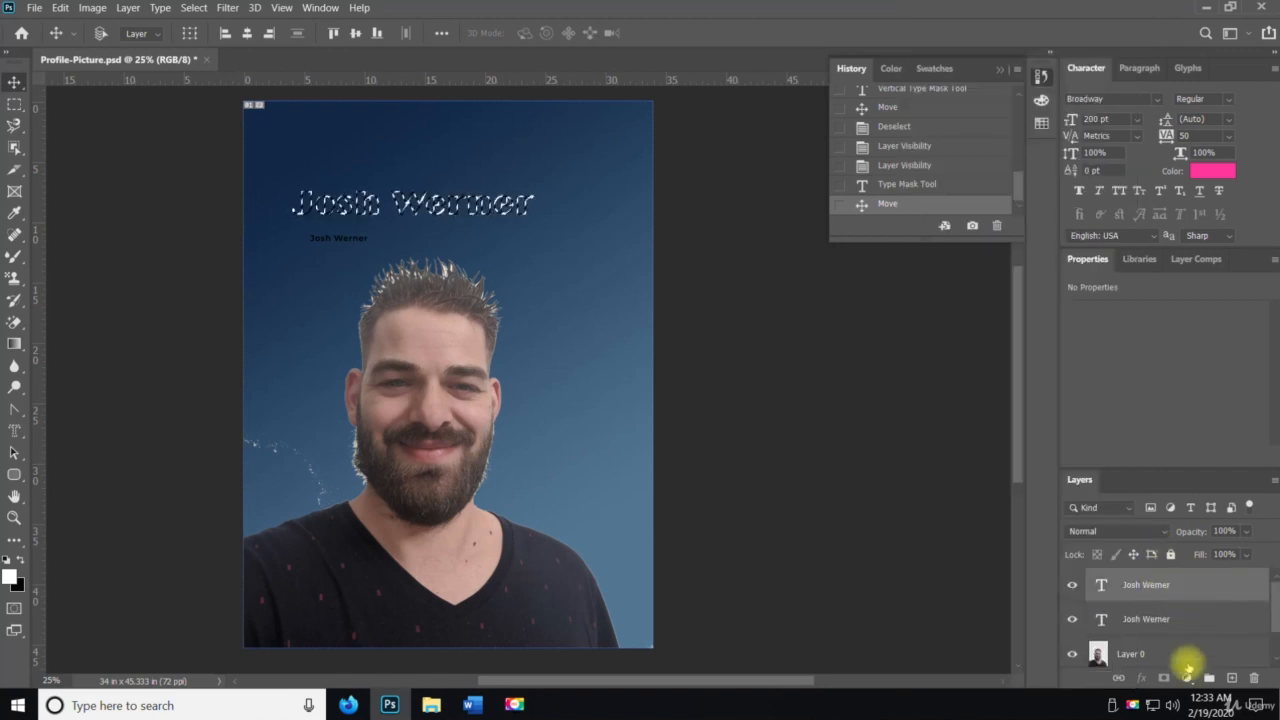
mouse_move(1192, 696)
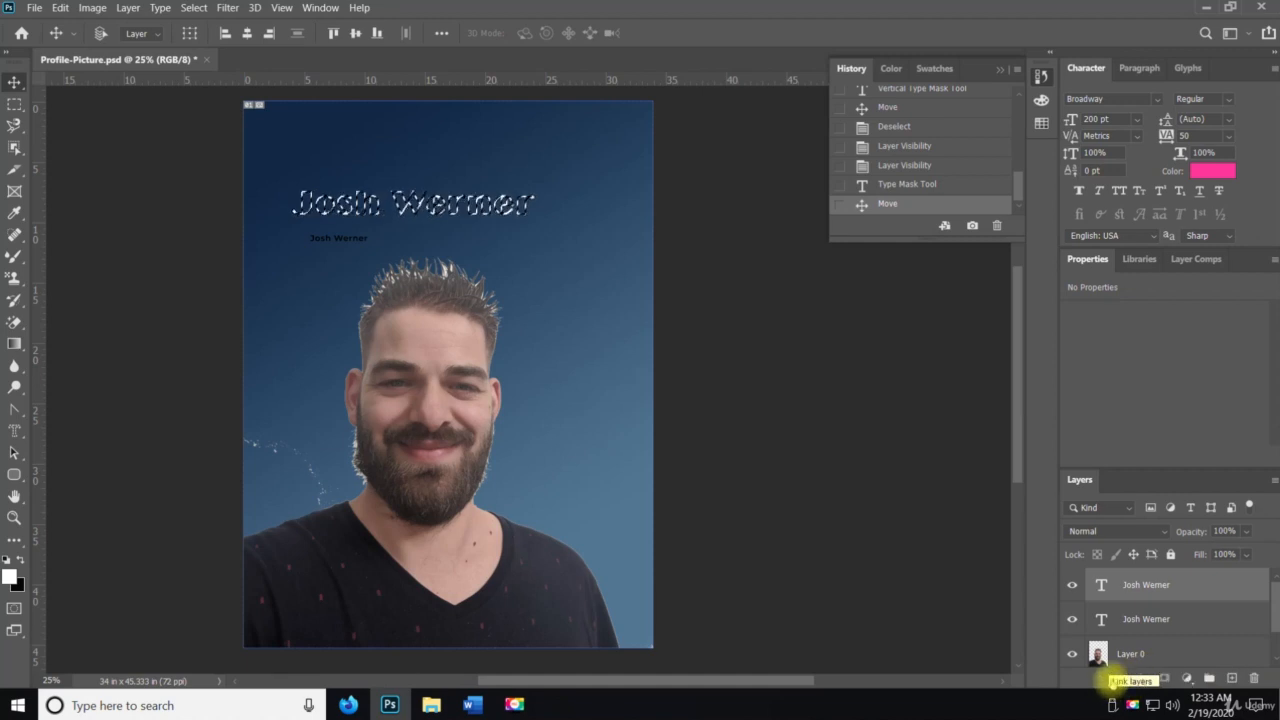
left_click(1138, 681)
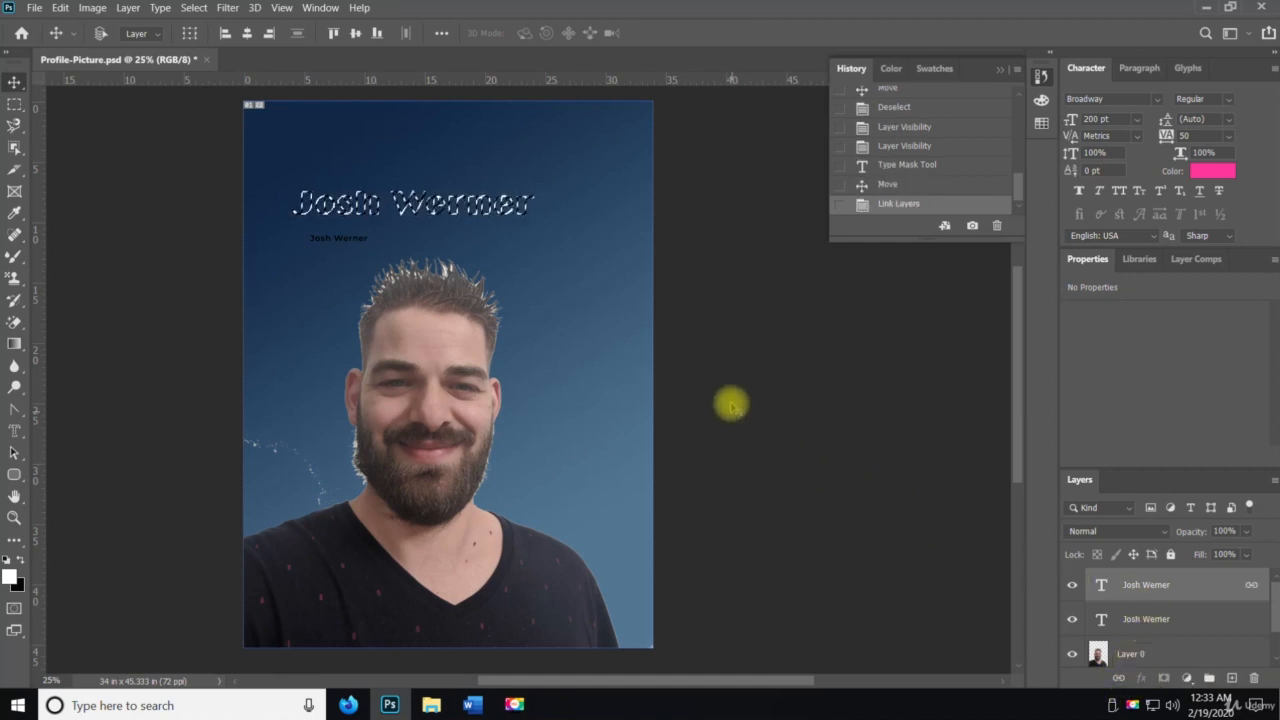
key("Delete")
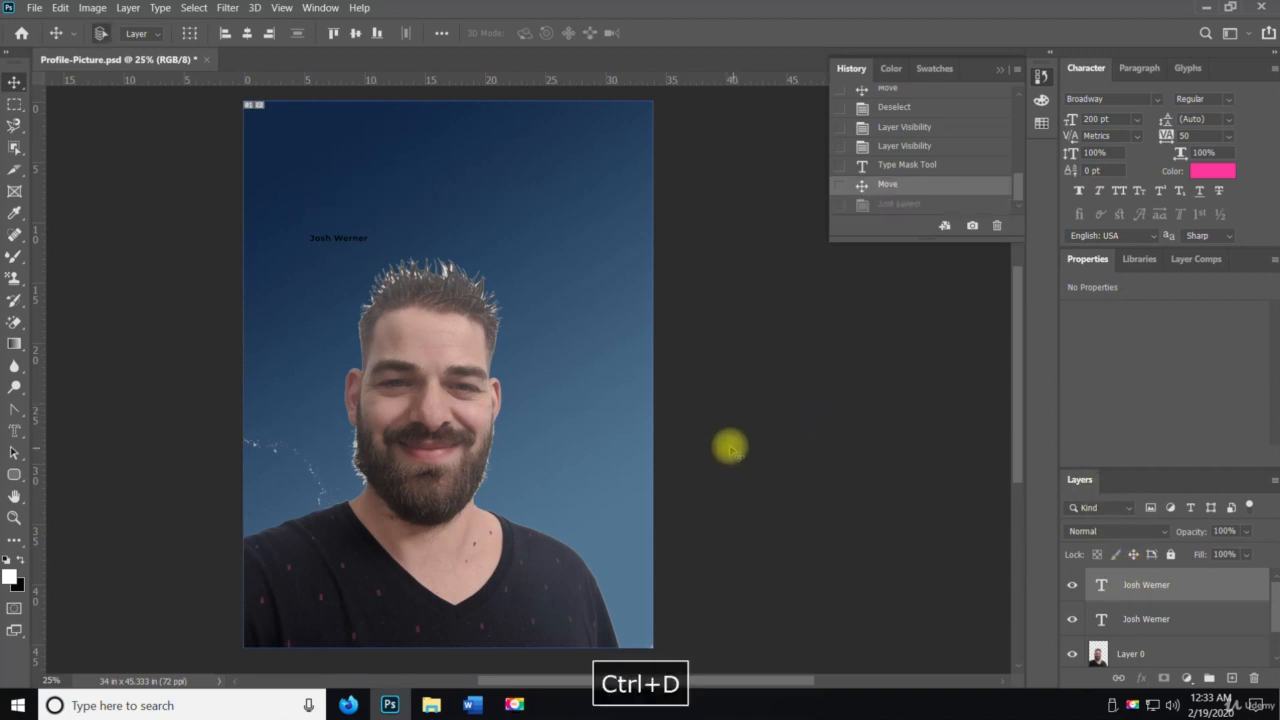
key("Ctrl+D")
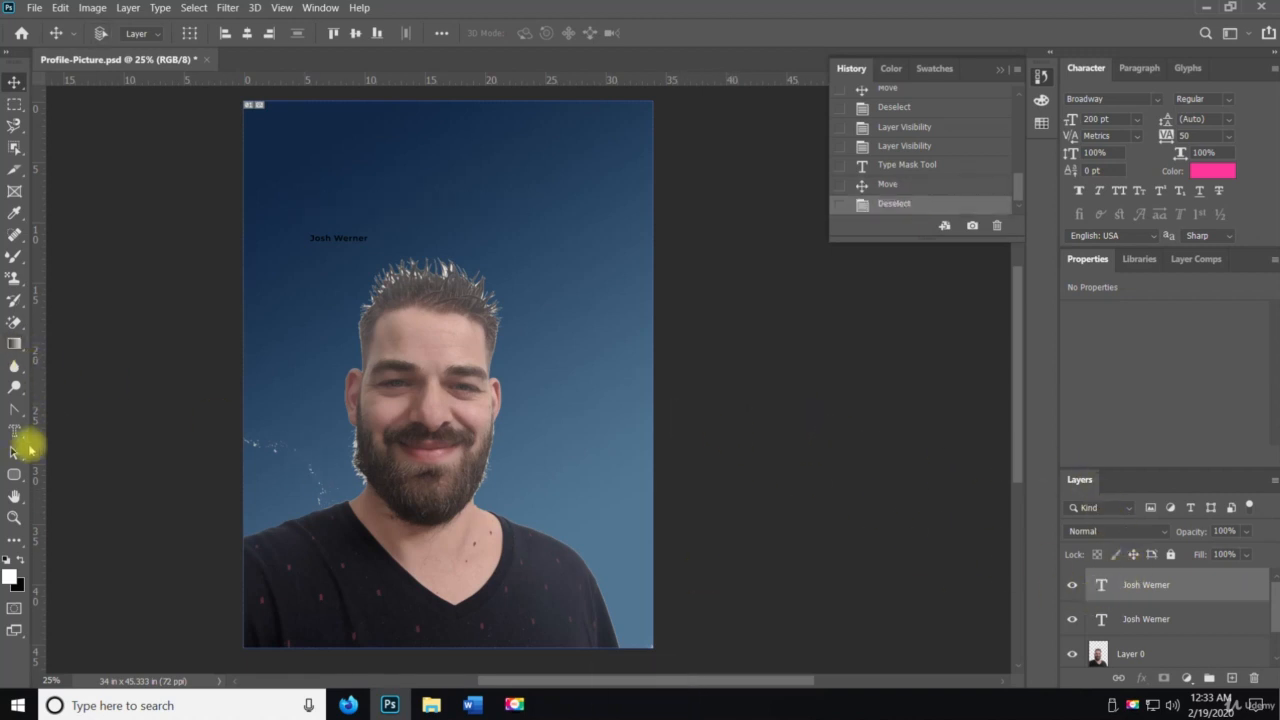
left_click(14, 432)
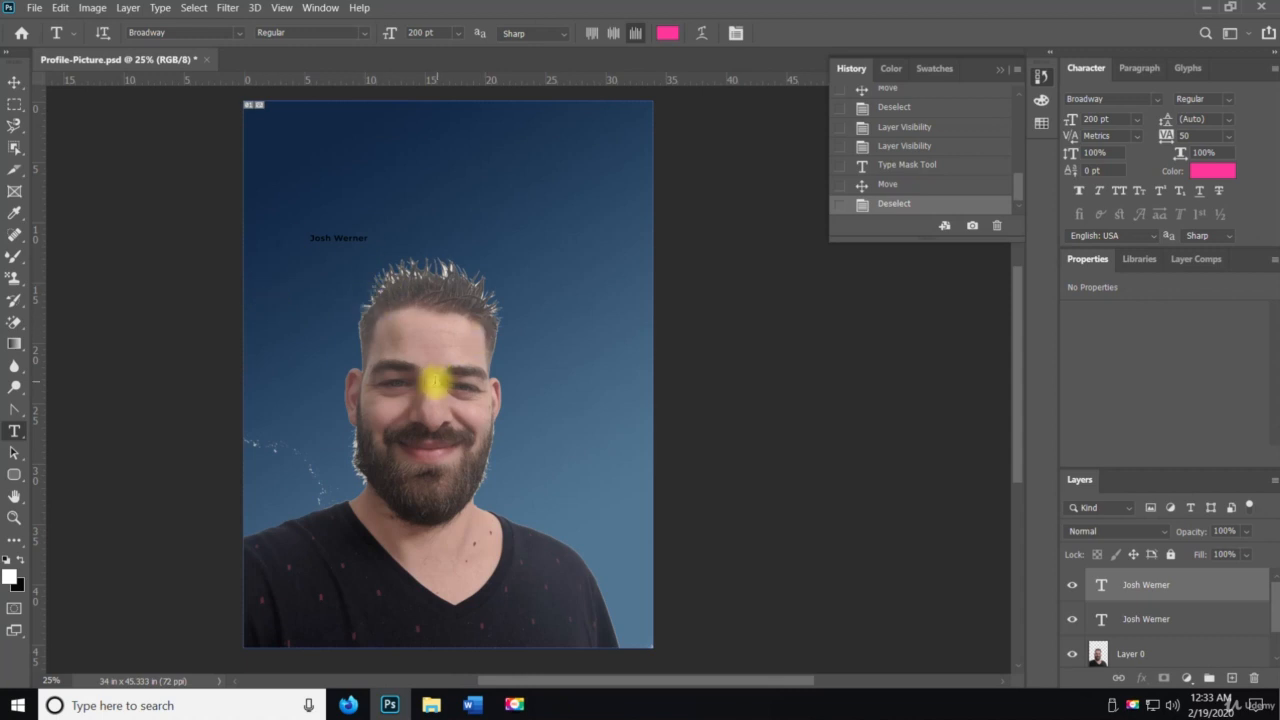